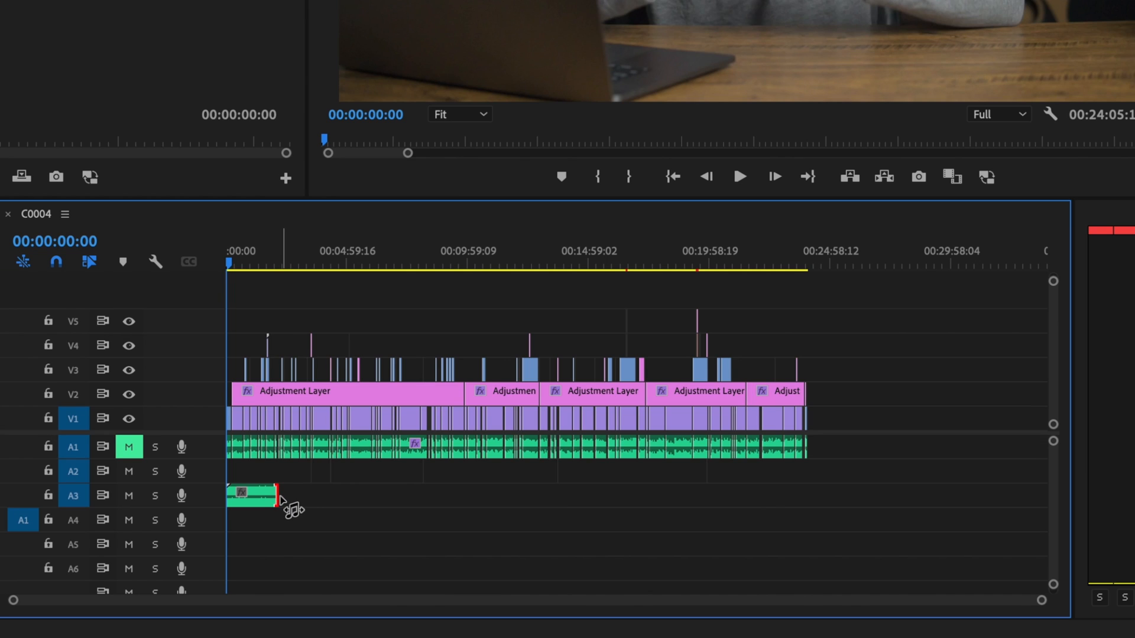
Step: Scroll the Beta apps list and launch Premiere Pro (Beta) back into the project
{"action": "left_click_drag", "start_coordinate": [253, 495], "coordinate": [804, 496]}
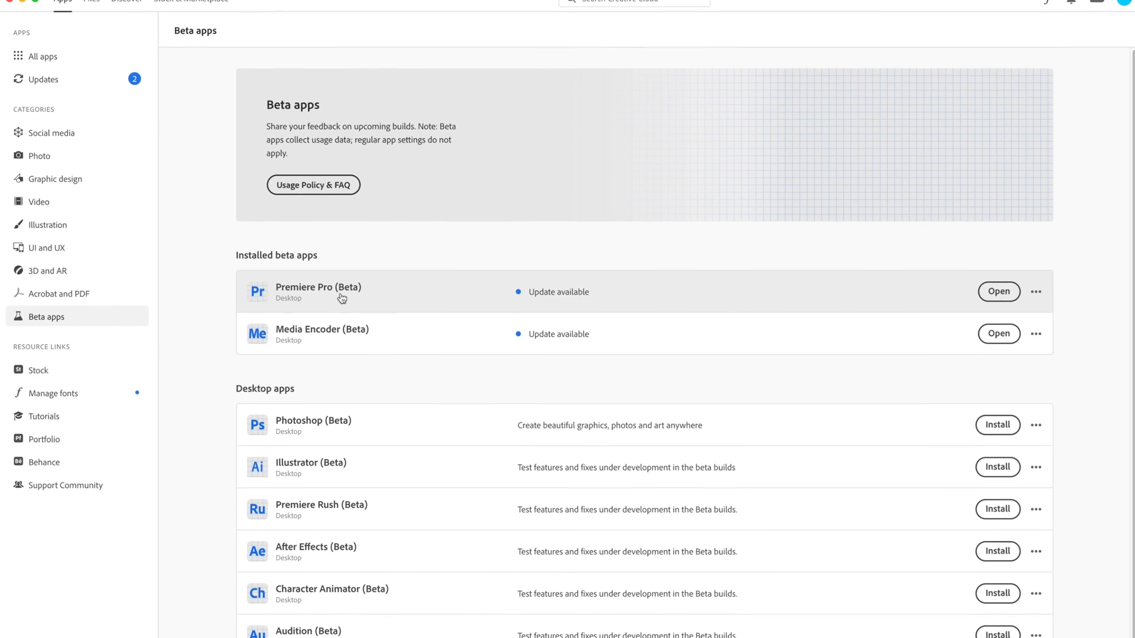
{"action": "scroll", "scroll_direction": "down", "scroll_amount": 3}
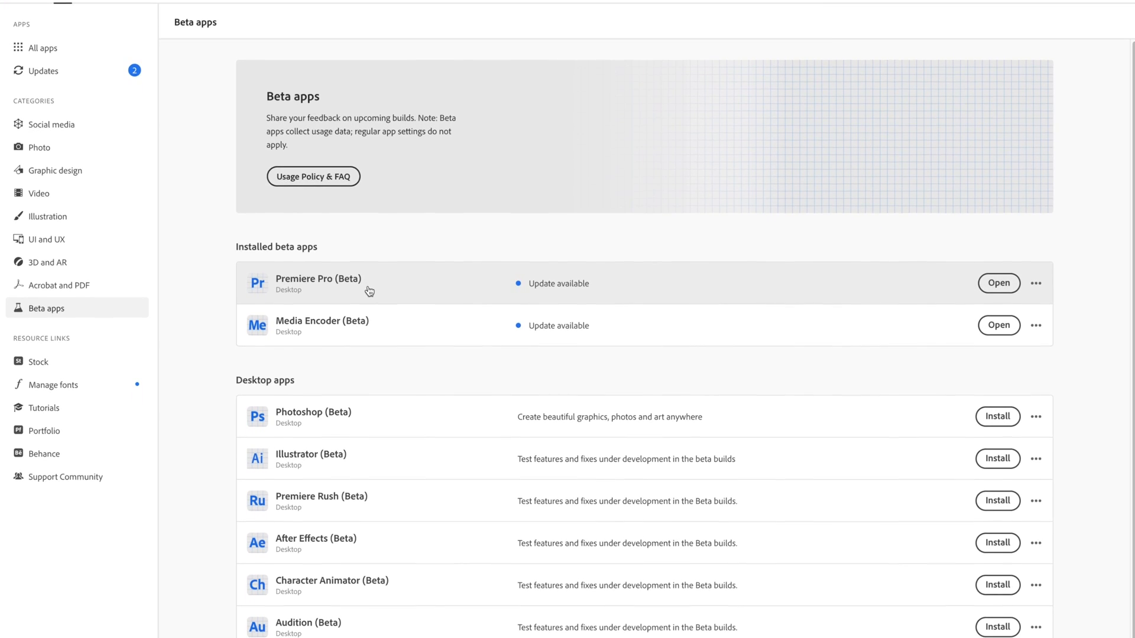
{"action": "scroll", "scroll_direction": "down", "scroll_amount": 3}
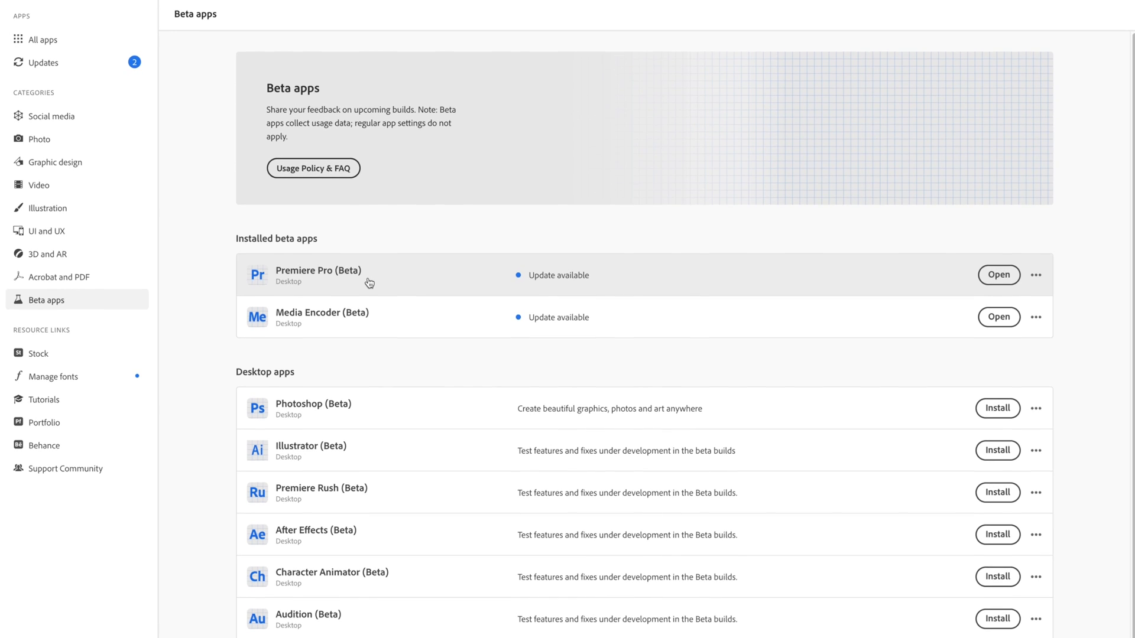
{"action": "scroll", "scroll_direction": "down", "scroll_amount": 3}
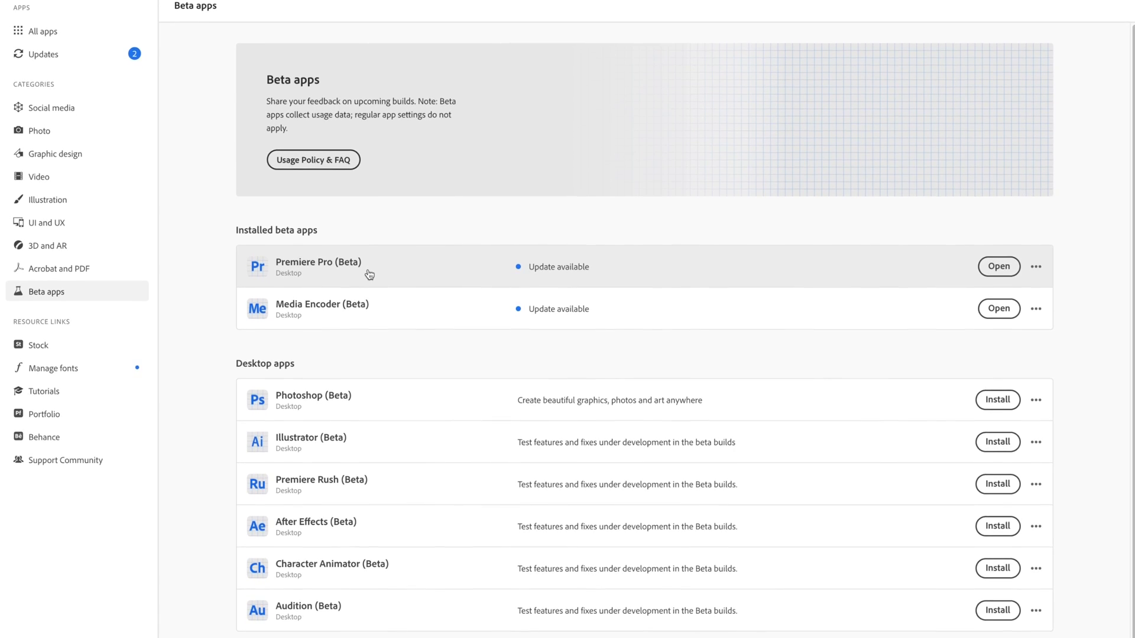
{"action": "left_click", "coordinate": [998, 266]}
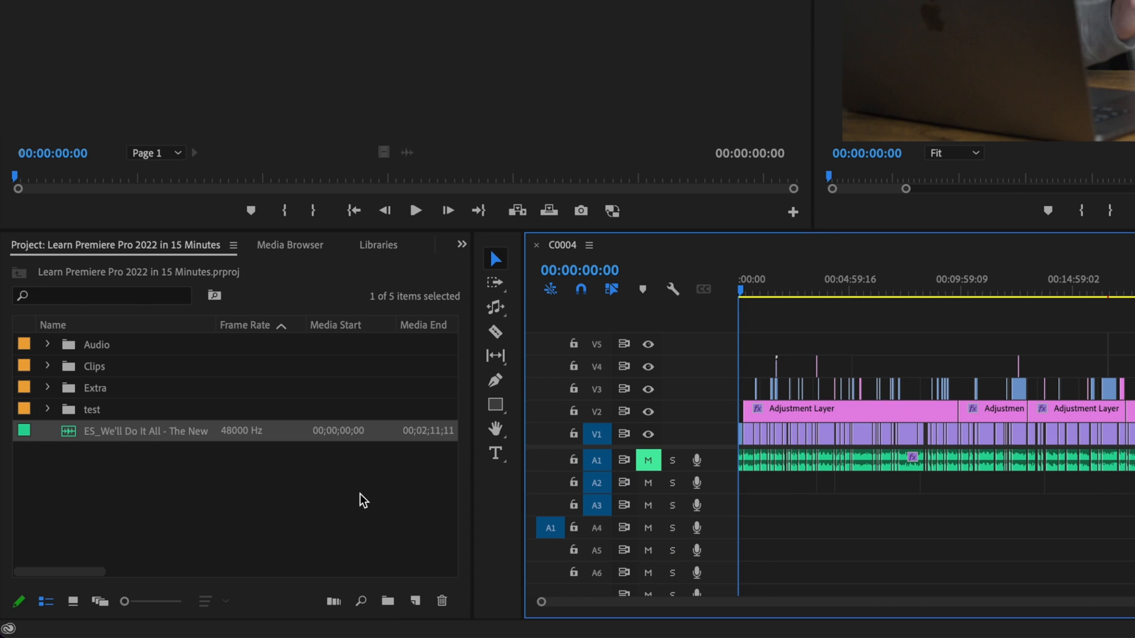
{"action": "mouse_move", "coordinate": [69, 437]}
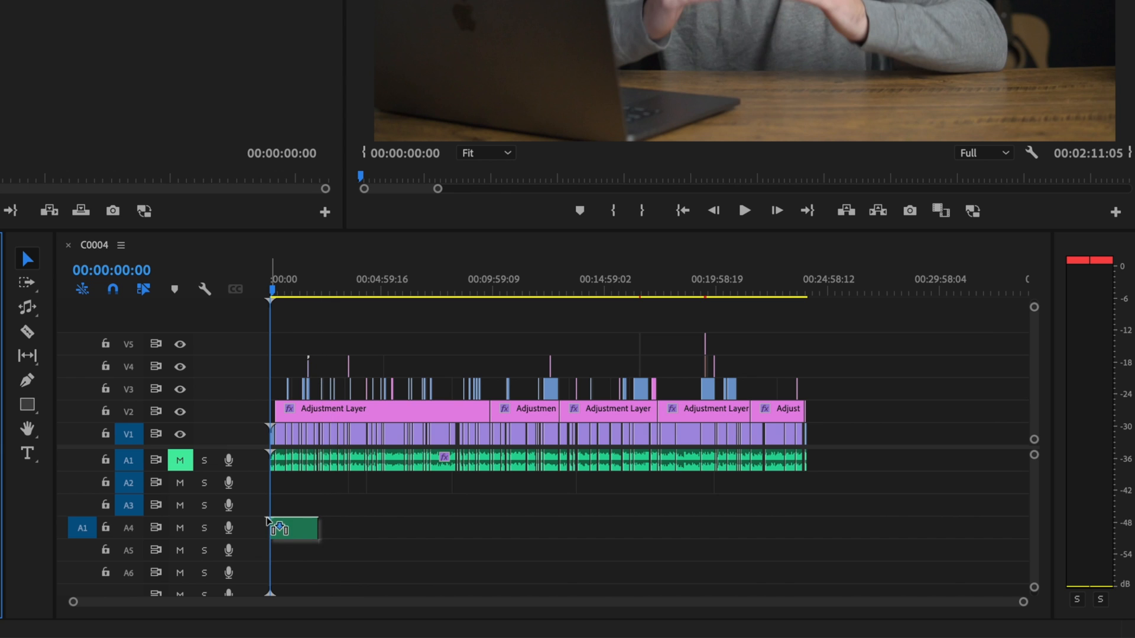
Step: Drag the ES_We'll Do It All music file onto track A3 at 00:00
{"action": "left_click_drag", "start_coordinate": [292, 528], "coordinate": [292, 505]}
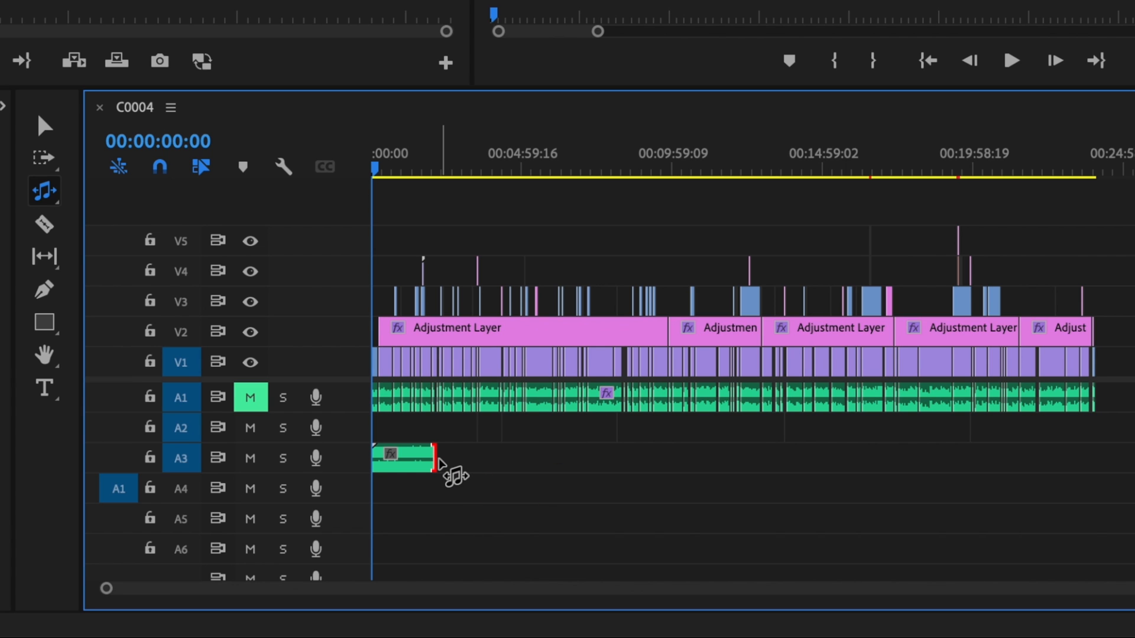
Step: Stretch the A3 music clip's end edge with Remix to the end of the C0004 sequence
{"action": "left_click_drag", "start_coordinate": [434, 456], "coordinate": [1006, 456]}
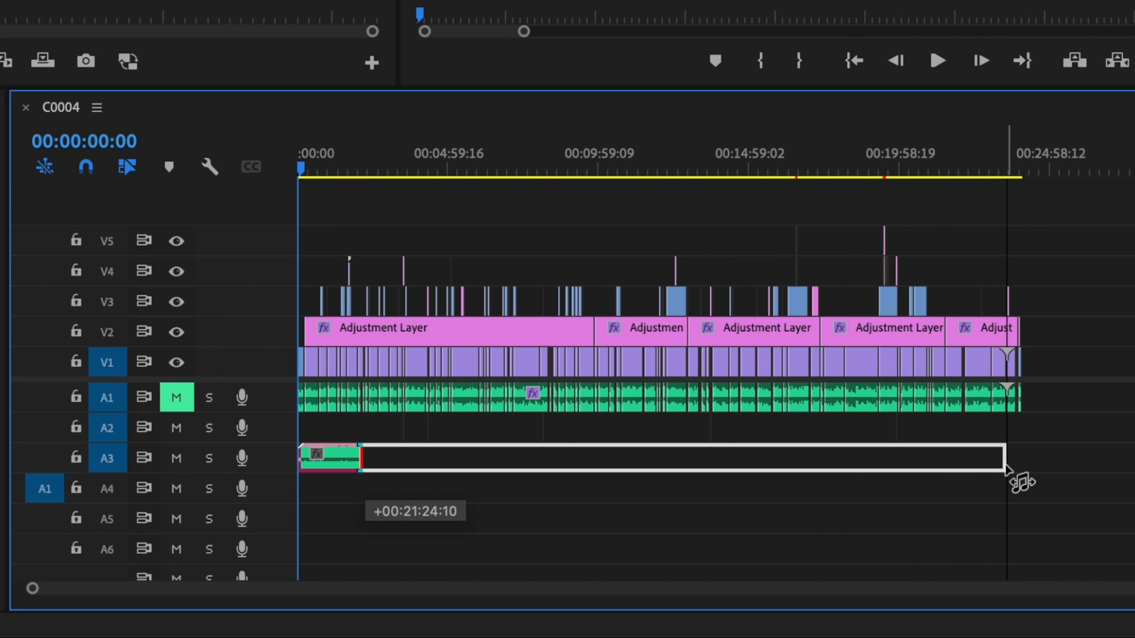
{"action": "left_click_drag", "start_coordinate": [1007, 469], "coordinate": [1021, 467]}
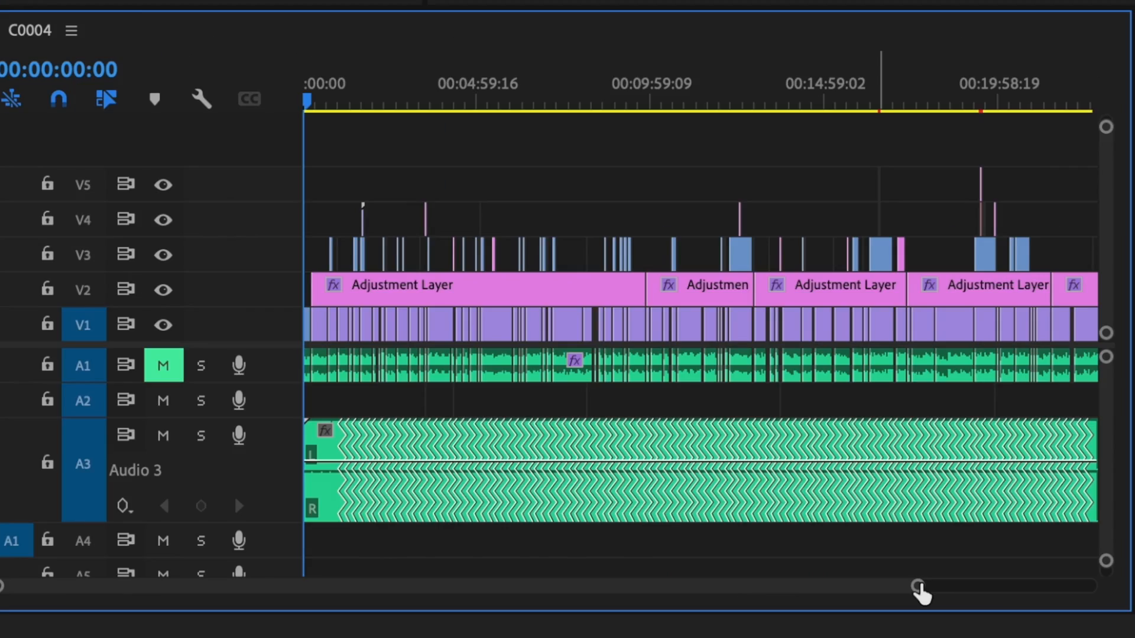
{"action": "left_click_drag", "start_coordinate": [923, 586], "coordinate": [885, 587]}
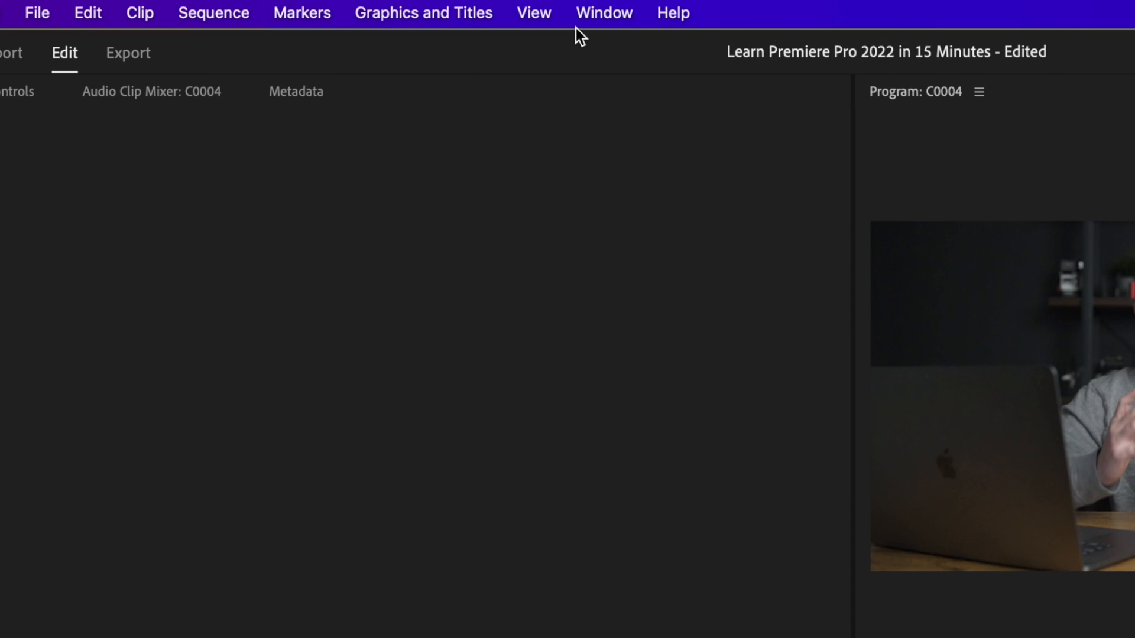
Step: Show Essential Sound via the Window menu and select the remixed clip, Remix target 00:23:57:19
{"action": "left_click", "coordinate": [603, 12]}
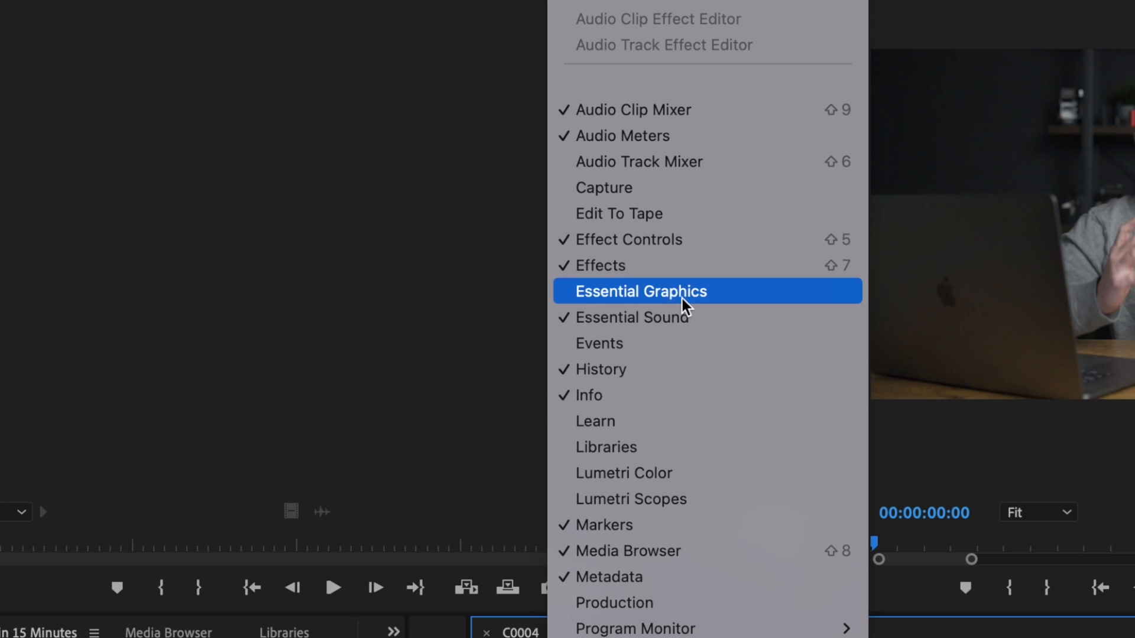
{"action": "left_click", "coordinate": [639, 291]}
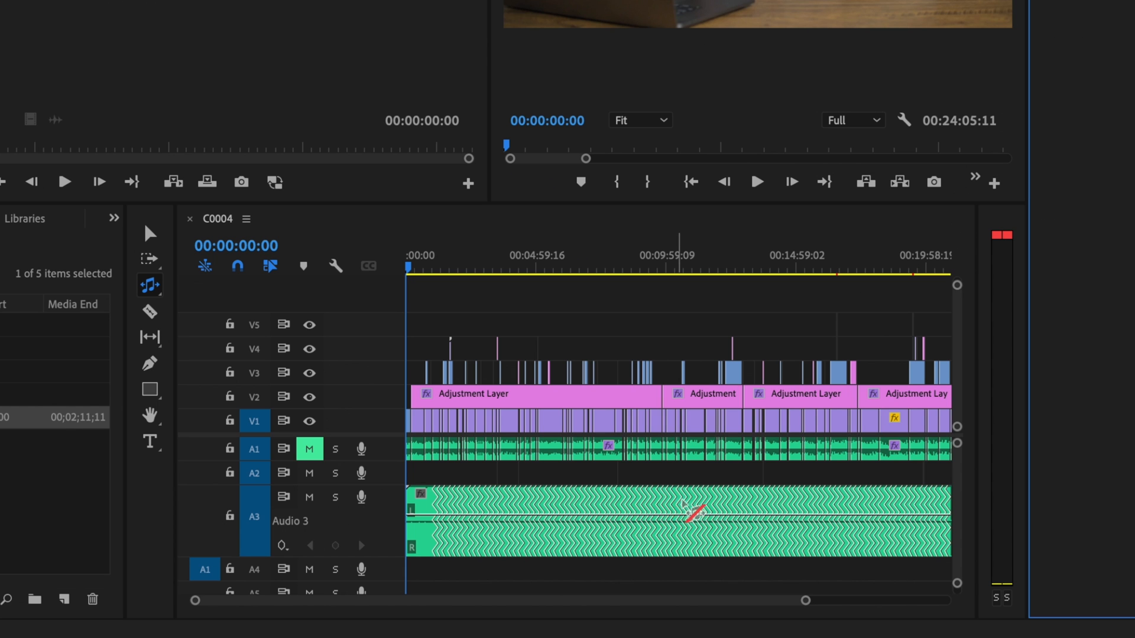
{"action": "left_click", "coordinate": [681, 515]}
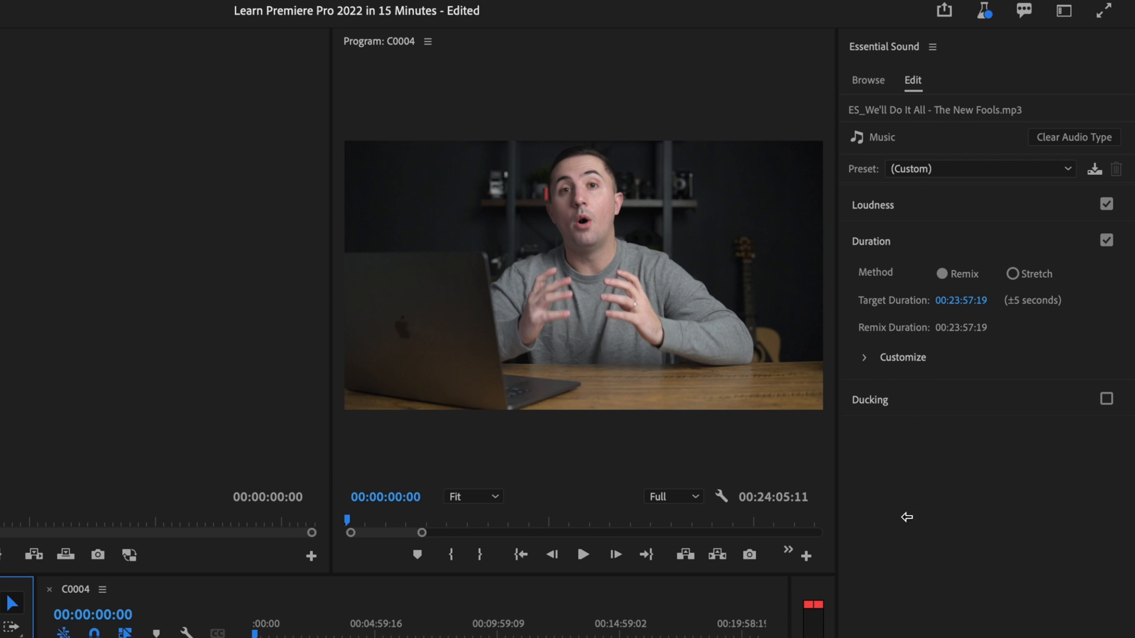
{"action": "mouse_move", "coordinate": [944, 307]}
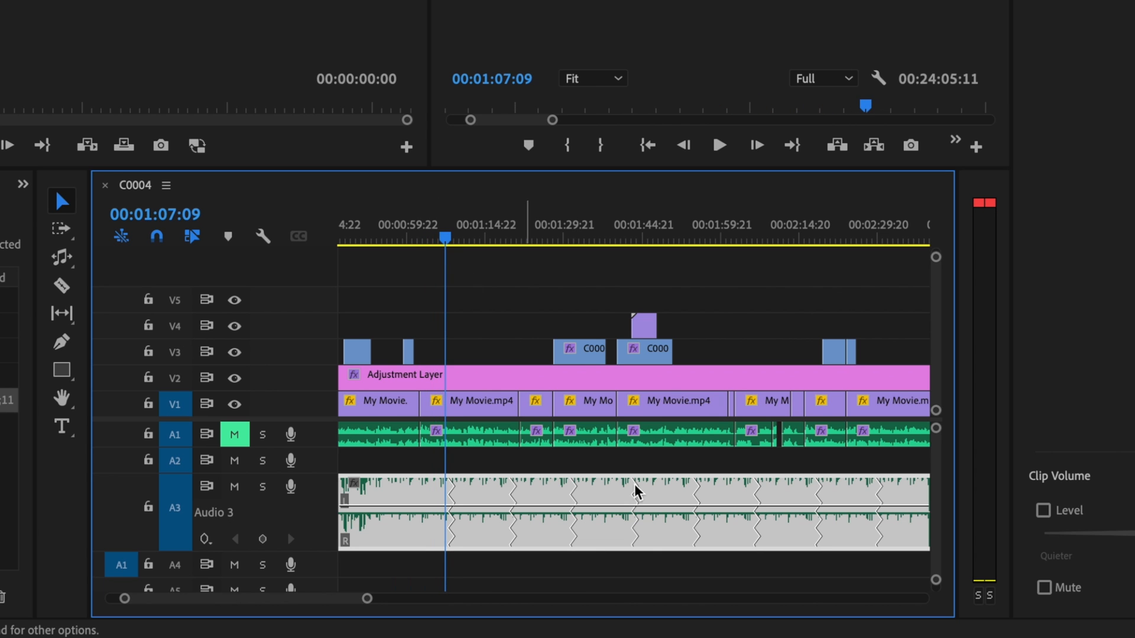
{"action": "left_click", "coordinate": [717, 144]}
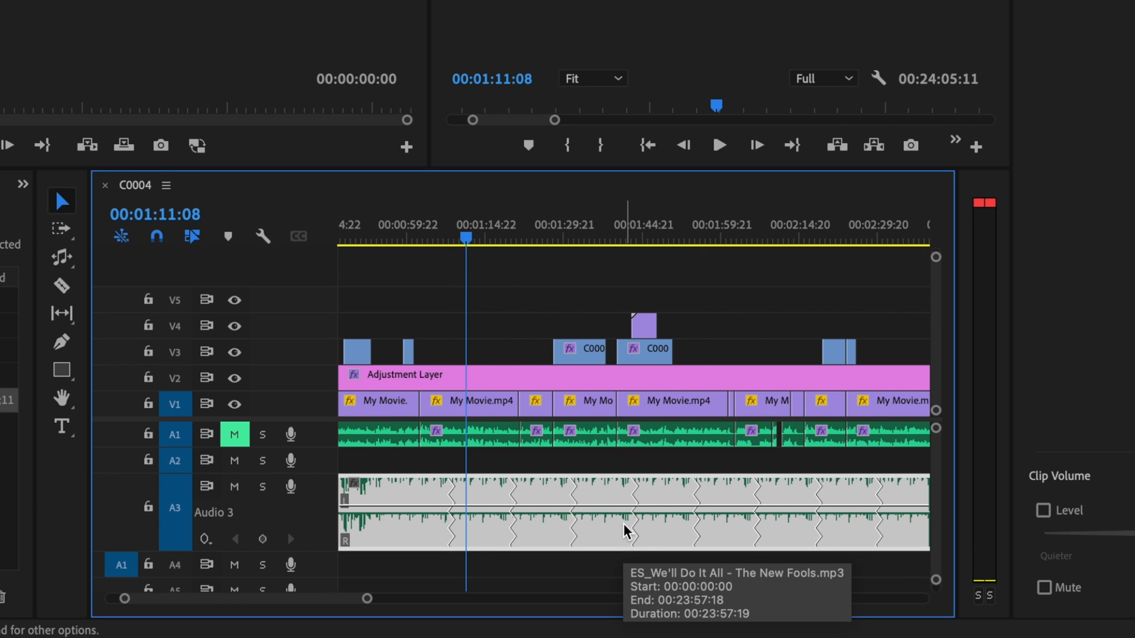
{"action": "left_click", "coordinate": [719, 145]}
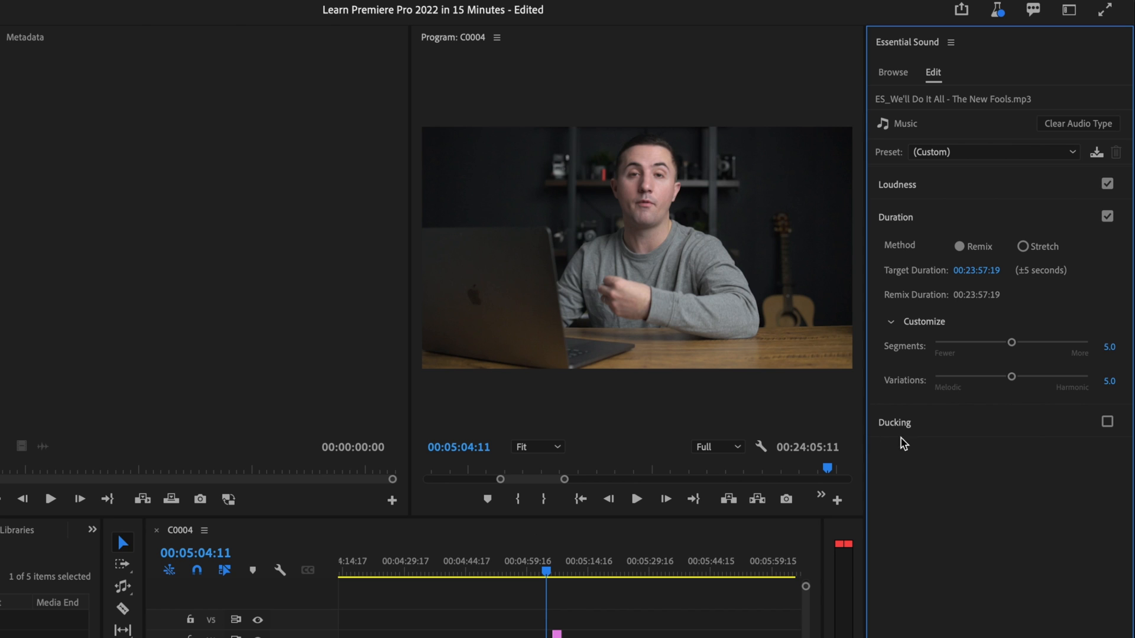
{"action": "mouse_move", "coordinate": [983, 355]}
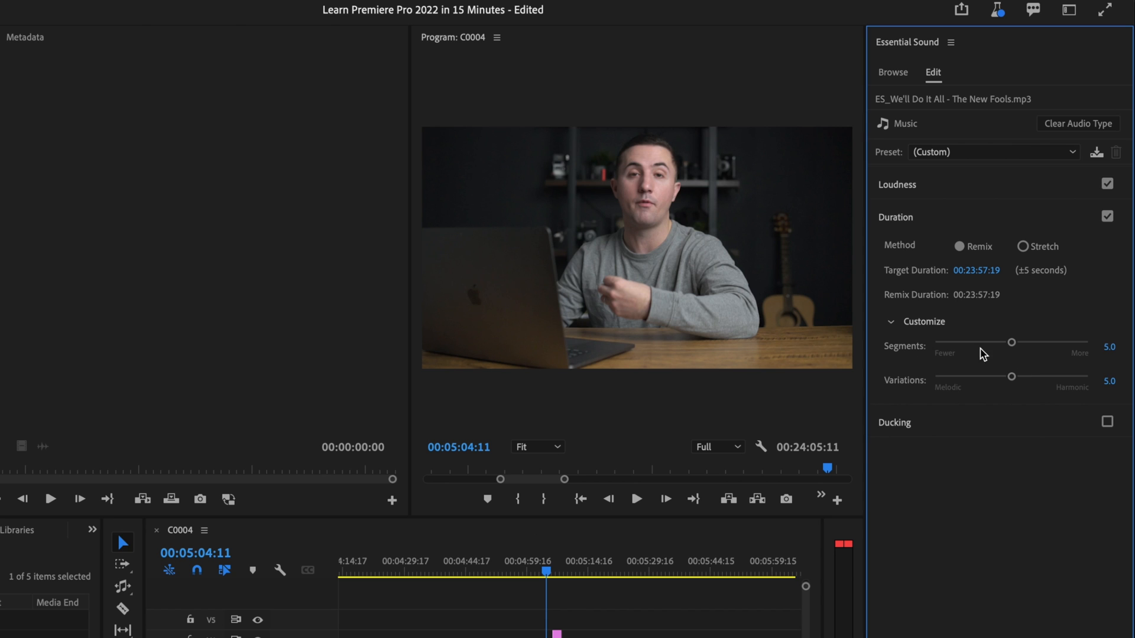
{"action": "mouse_move", "coordinate": [972, 405]}
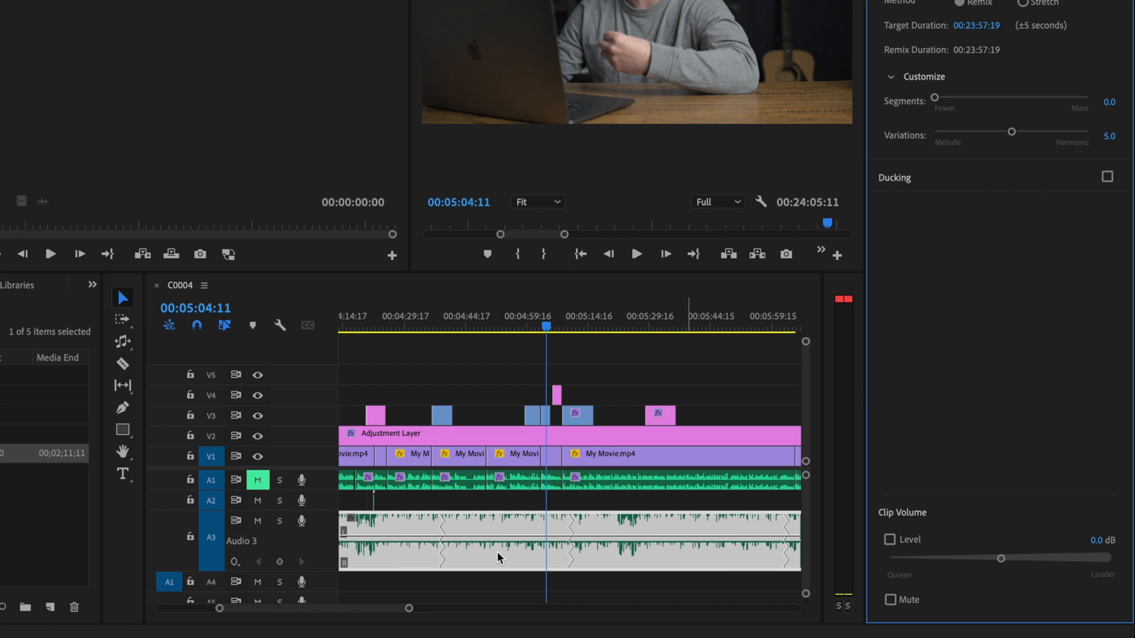
{"action": "mouse_move", "coordinate": [485, 547]}
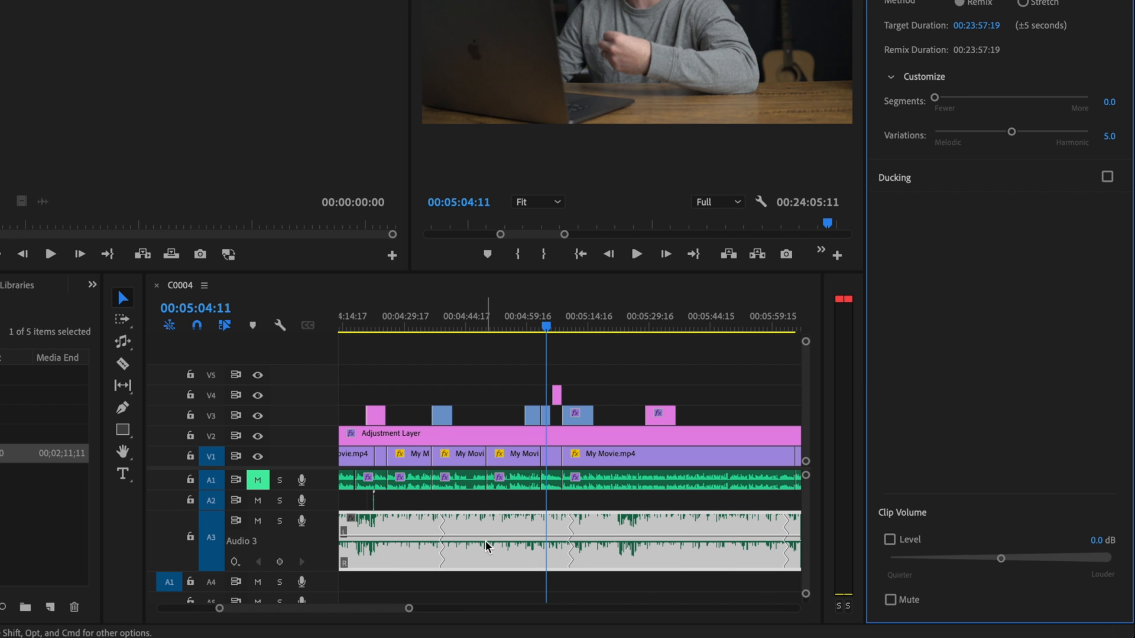
{"action": "mouse_move", "coordinate": [486, 547]}
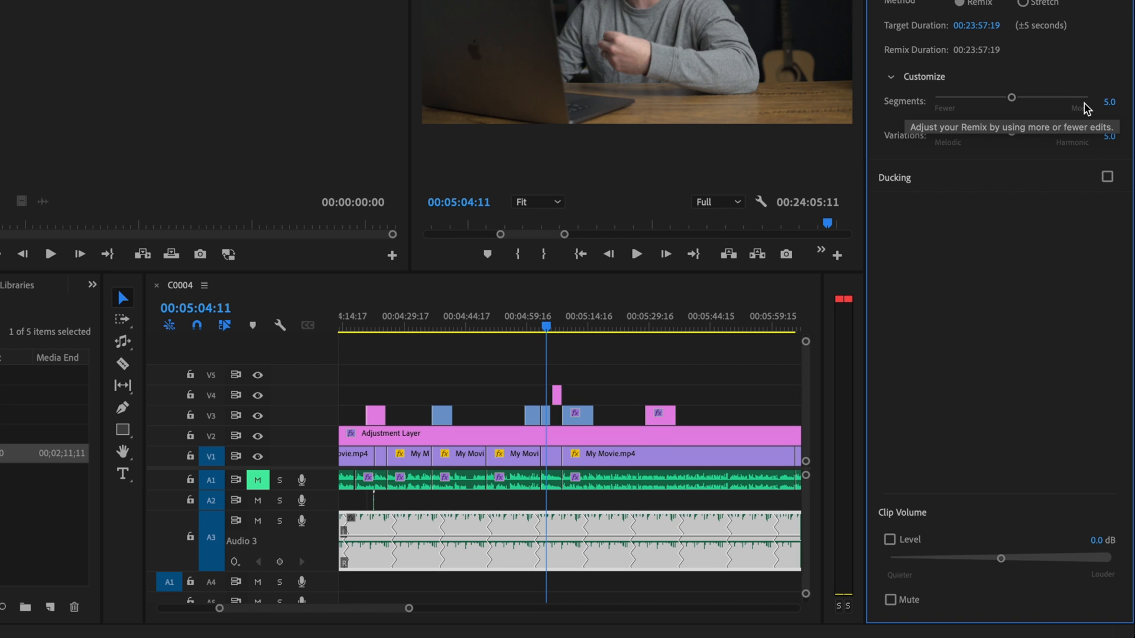
{"action": "mouse_move", "coordinate": [933, 179]}
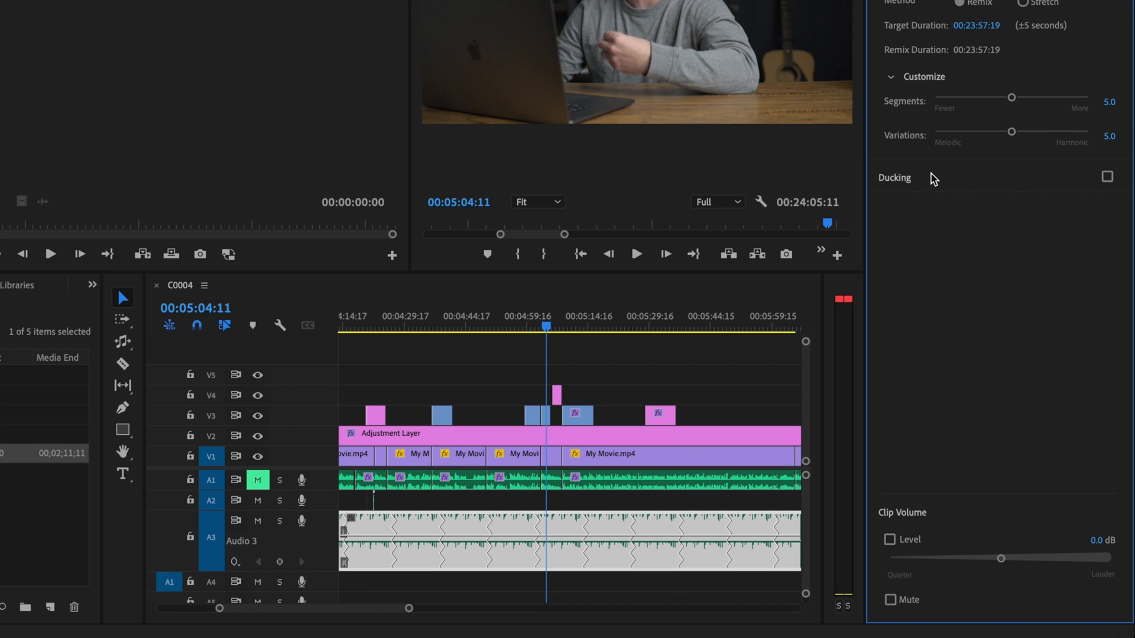
{"action": "mouse_move", "coordinate": [966, 162]}
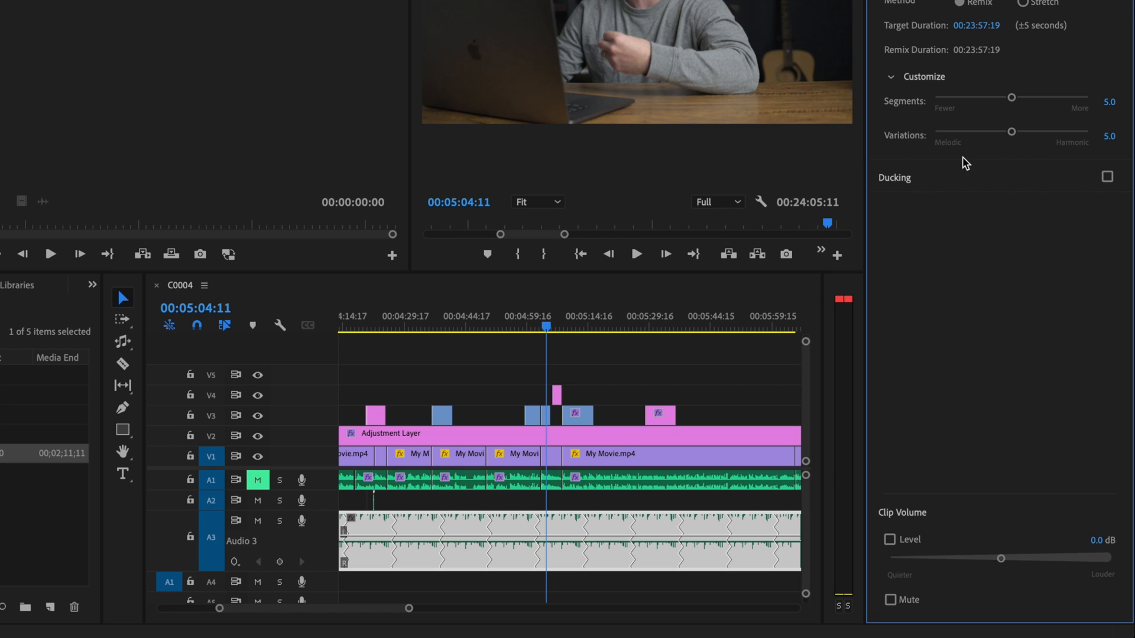
{"action": "mouse_move", "coordinate": [990, 149]}
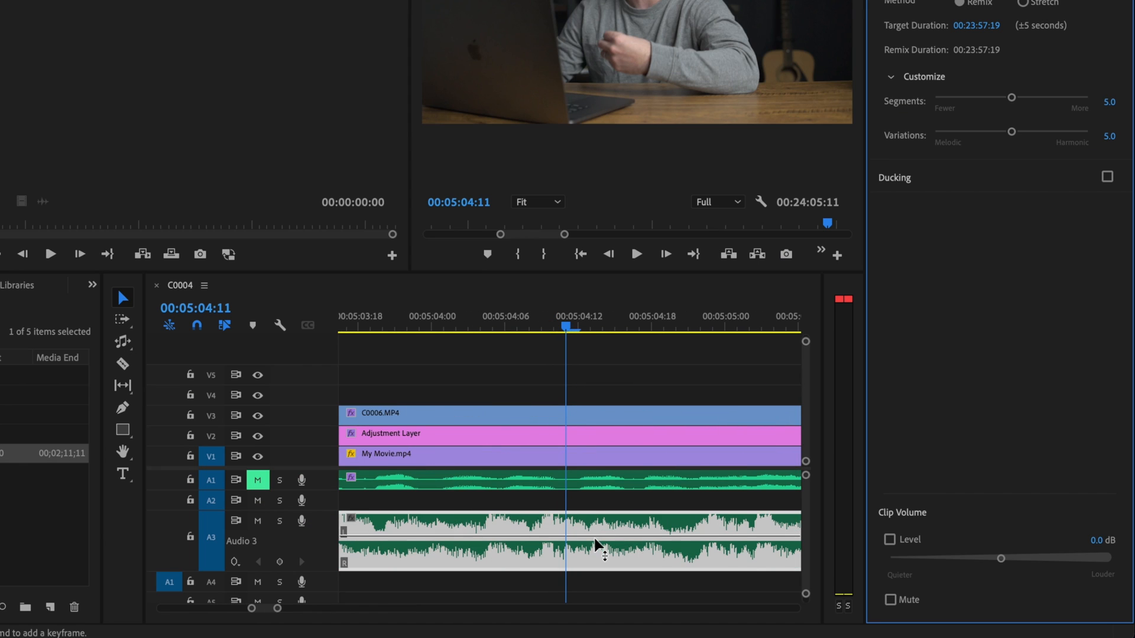
{"action": "mouse_move", "coordinate": [495, 323]}
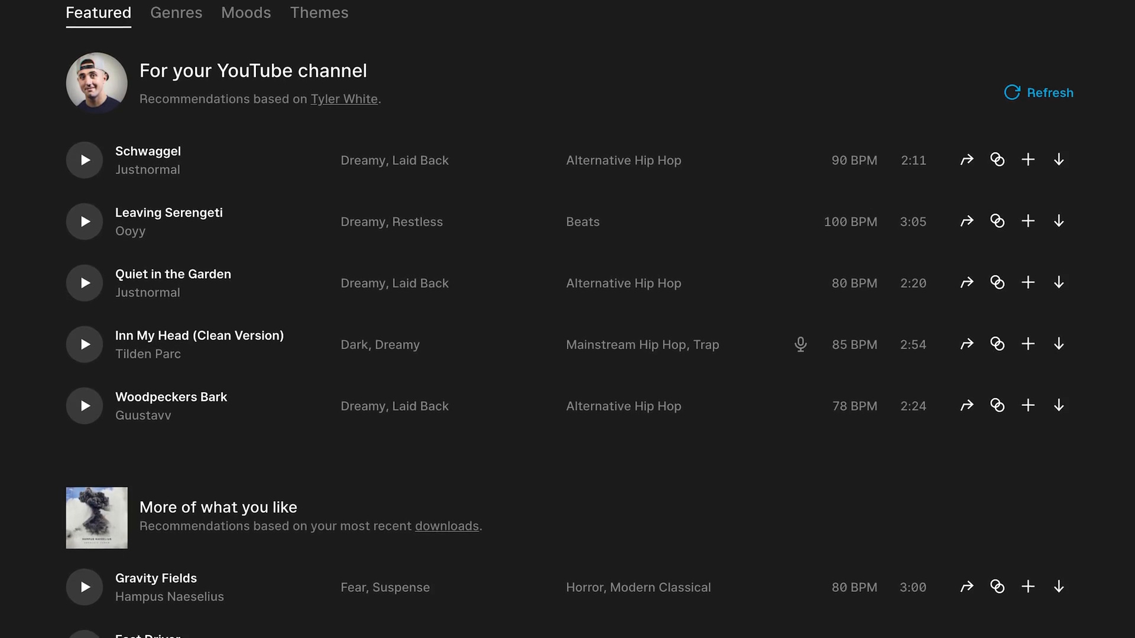
Step: Scroll the Epidemic Sound Featured page to more recommended tracks like Fast Driver
{"action": "scroll", "scroll_direction": "down", "scroll_amount": 3}
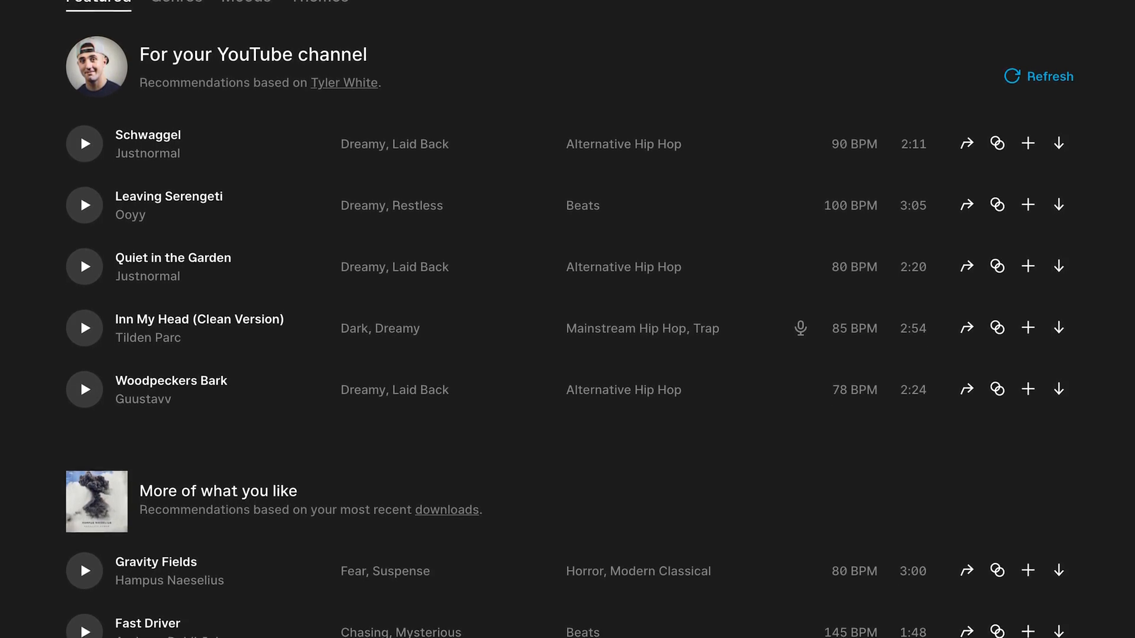